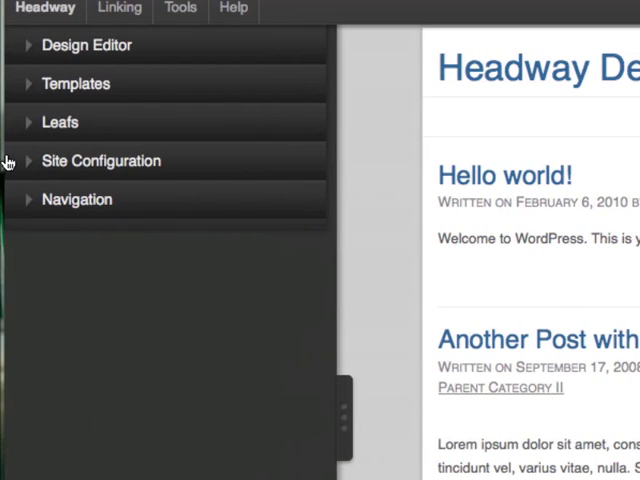
Expand Site Configuration to its Header settings and collapse the Header Options group.
left_click(100, 160)
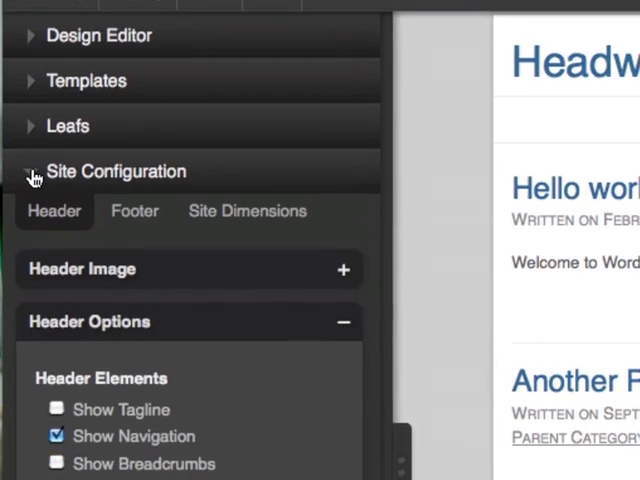
scroll("down", 3)
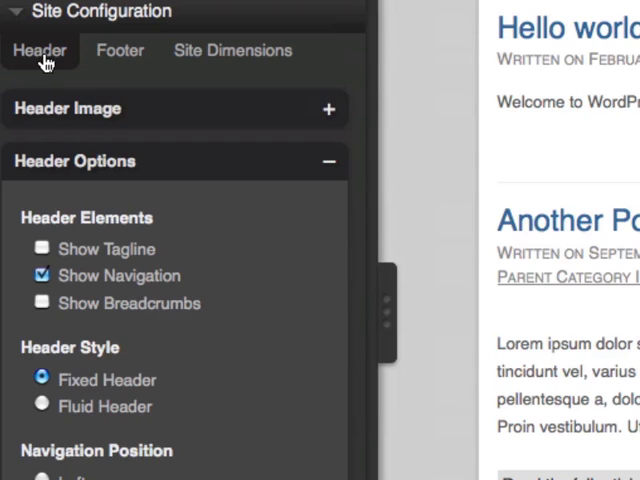
left_click(328, 160)
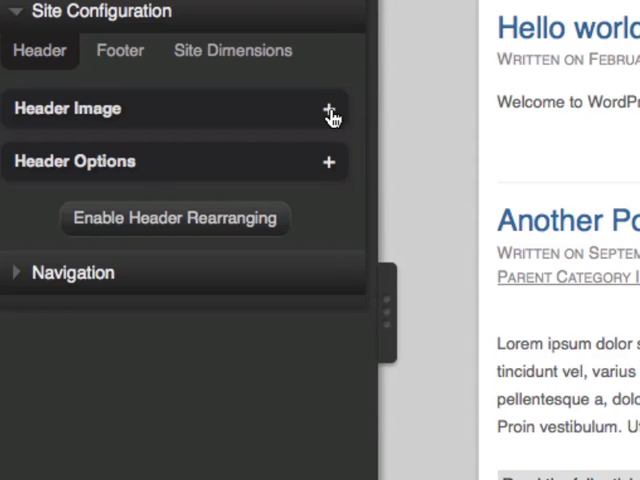
Expand Header Image and upload the John Haydon header file as the header image.
left_click(328, 108)
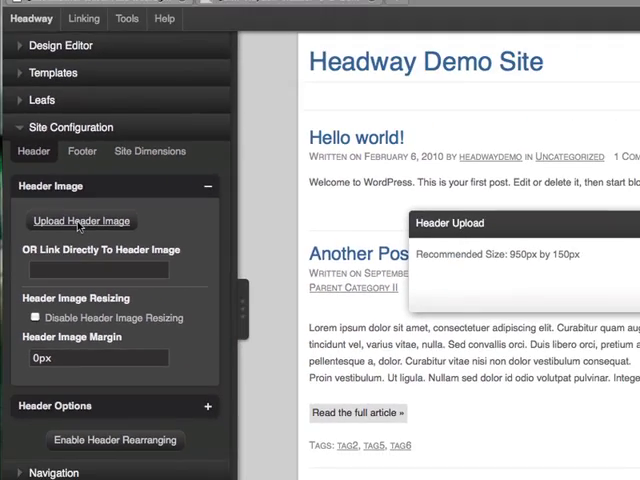
left_click(80, 220)
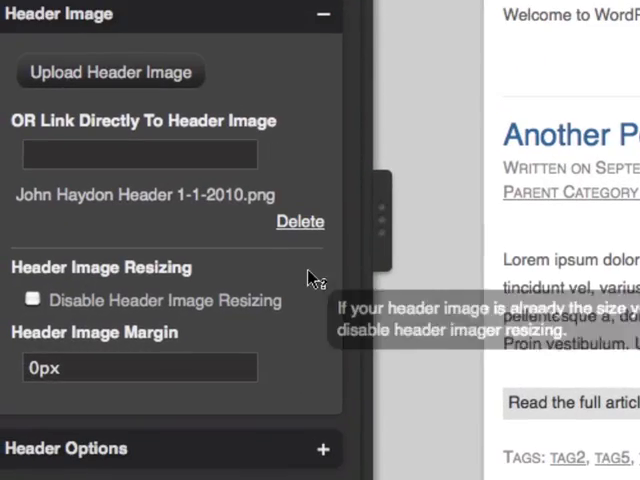
Delete the uploaded header image and enter the John Haydon file URL as a direct header link.
left_click(300, 220)
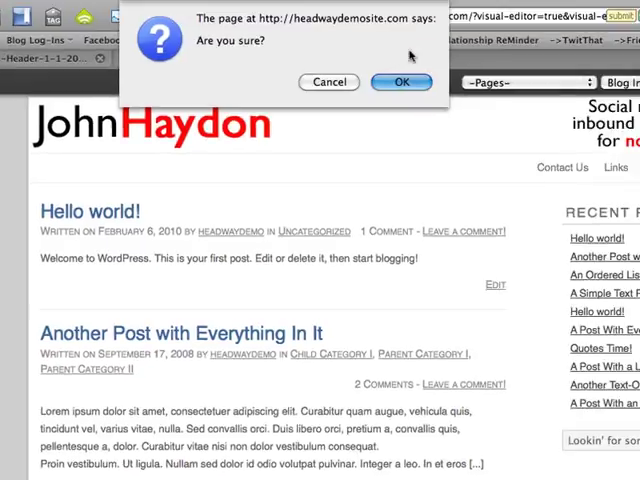
left_click(400, 82)
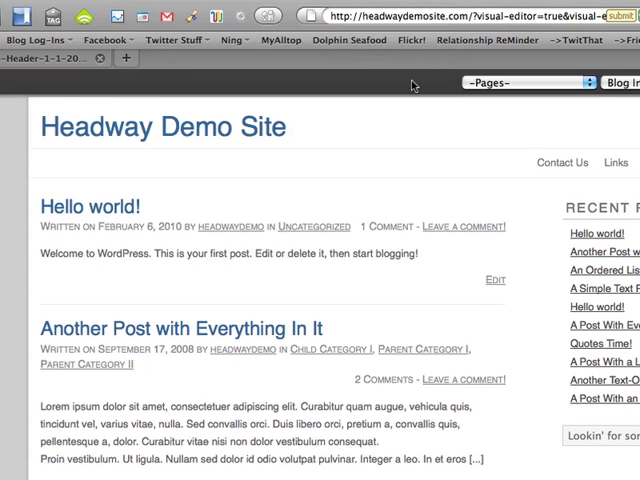
left_click(440, 54)
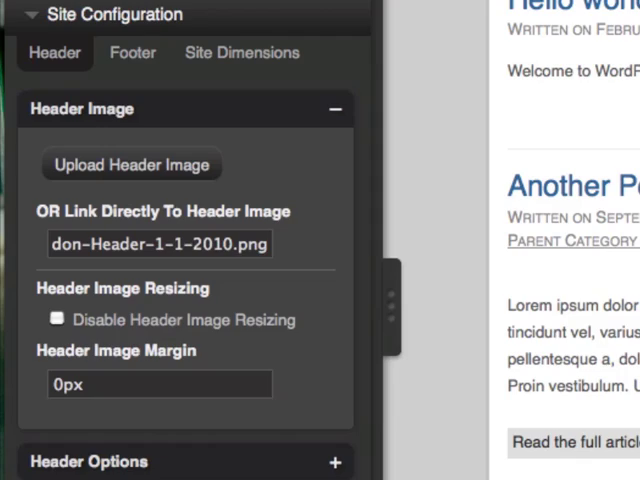
Hide the editor panel to preview the site showing the John Haydon header.
left_click(384, 296)
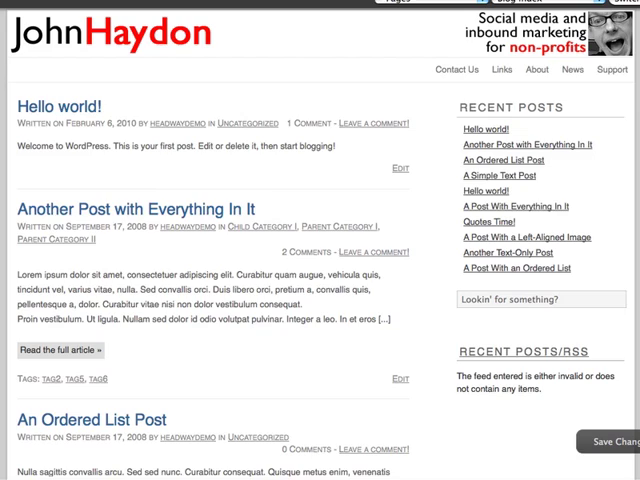
Reopen the visual editor panel beside the site, keeping the John Haydon header.
left_click(304, 48)
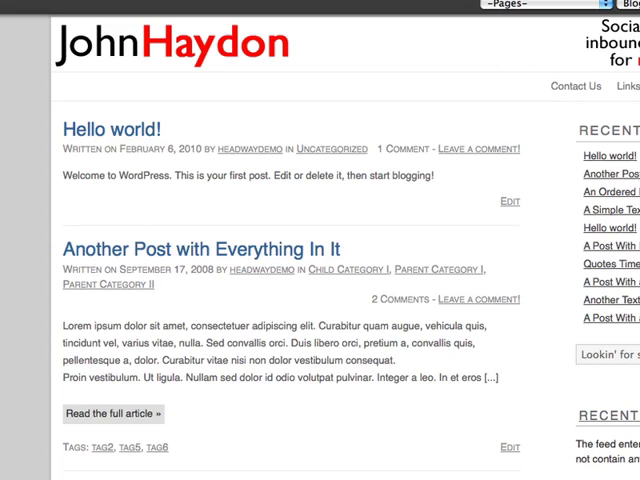
mouse_move(144, 38)
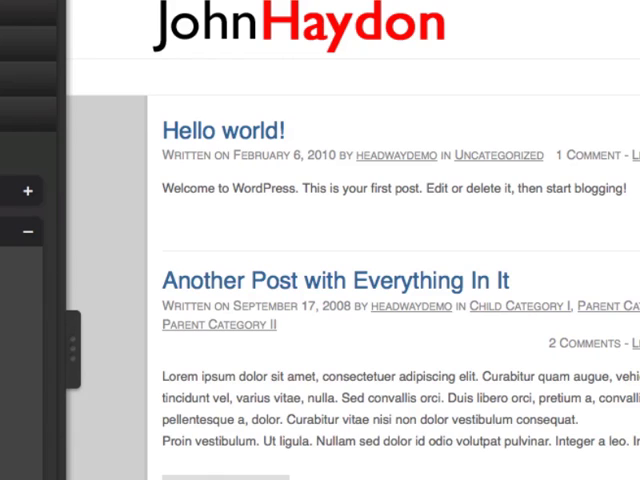
mouse_move(96, 88)
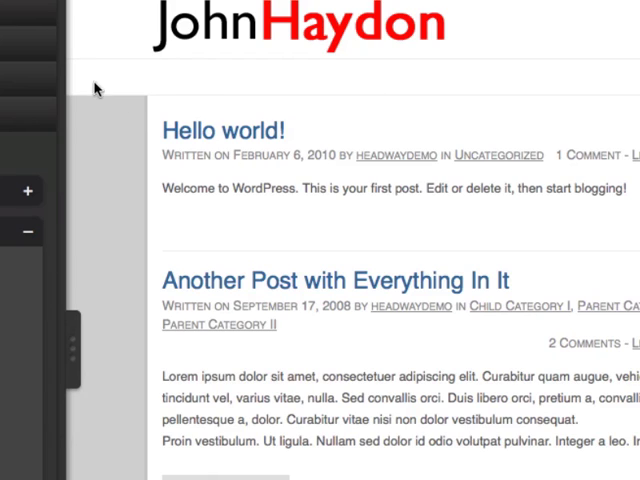
mouse_move(136, 36)
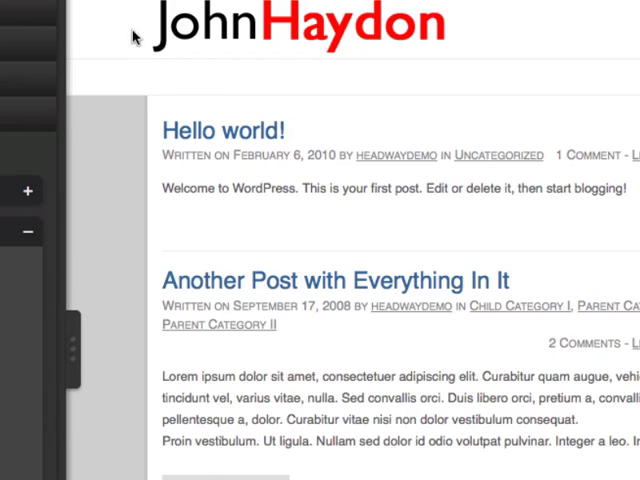
mouse_move(116, 38)
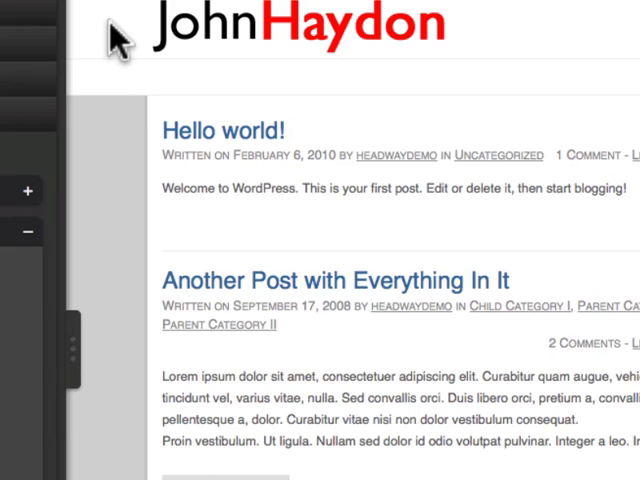
mouse_move(168, 100)
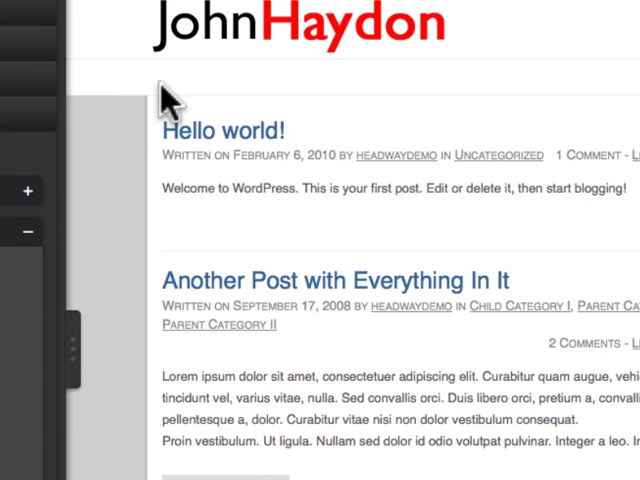